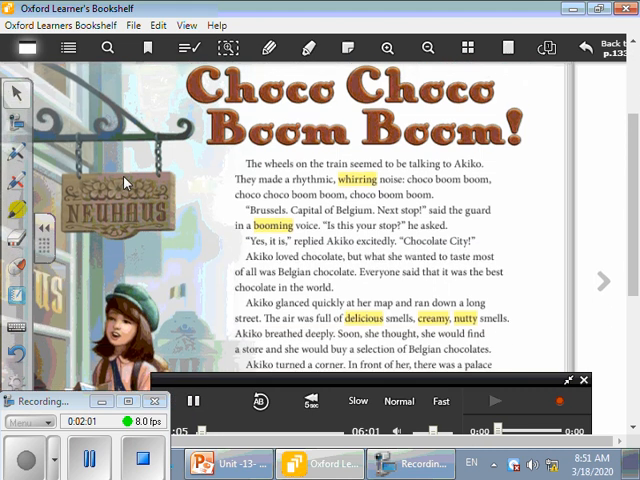
Scroll down the first story page to the paragraphs where Akiko skids into the square and the Think note.
scroll("down", 3)
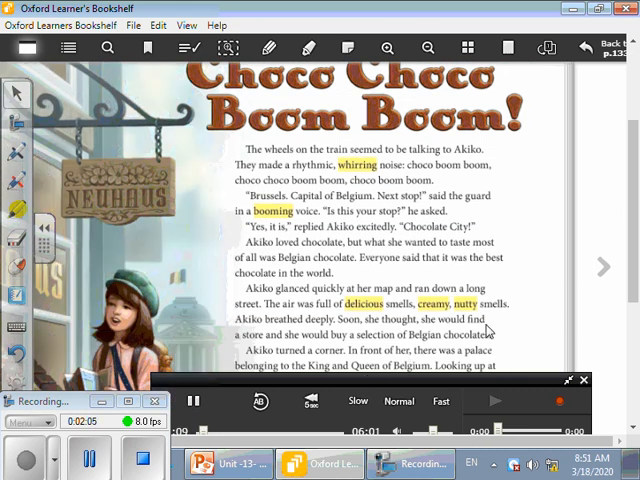
scroll("down", 3)
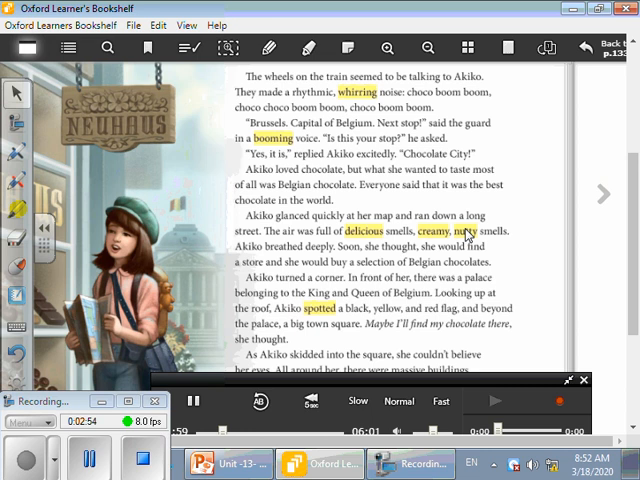
mouse_move(512, 262)
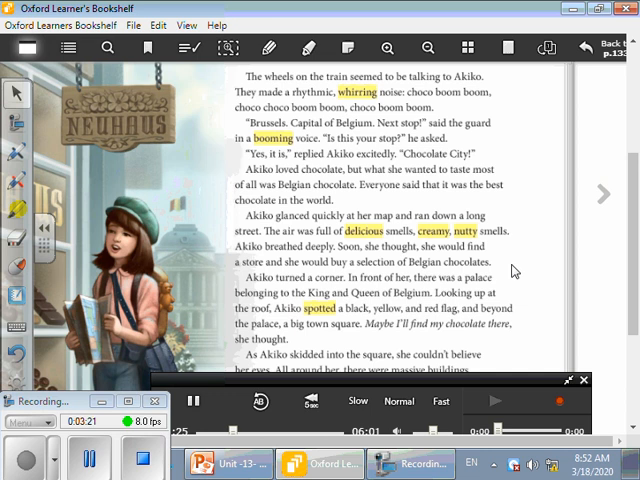
scroll("down", 3)
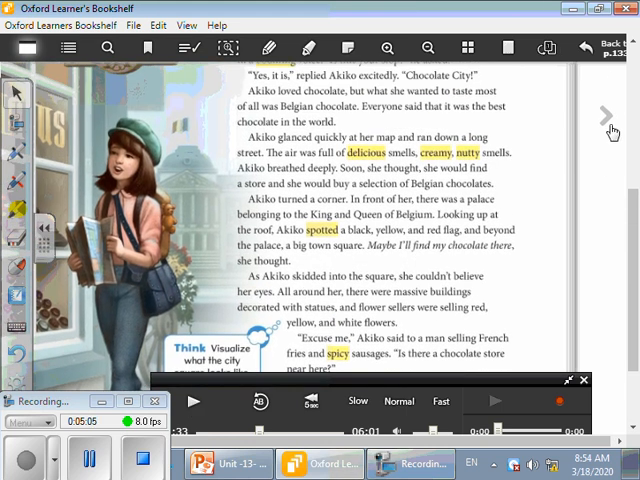
Turn to the next story page where Akiko asks the chocolatier for five of the best chocolates.
left_click(612, 112)
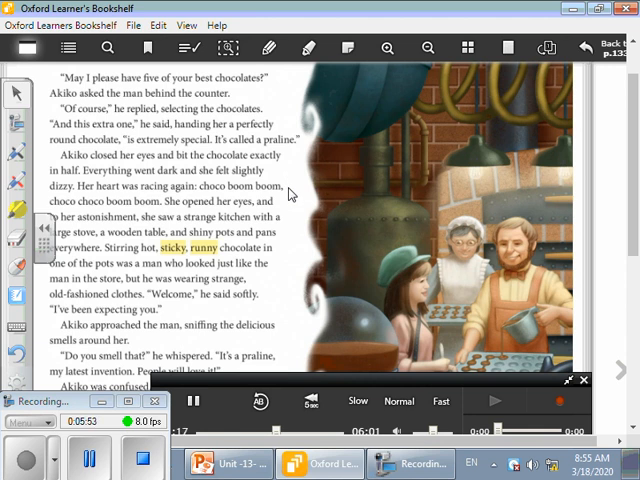
mouse_move(290, 210)
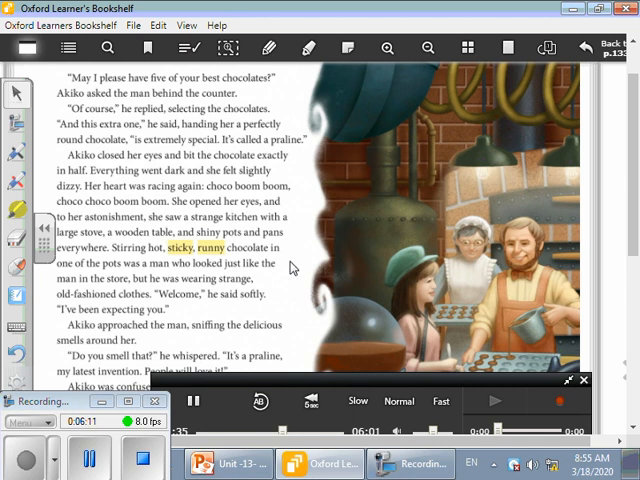
mouse_move(284, 276)
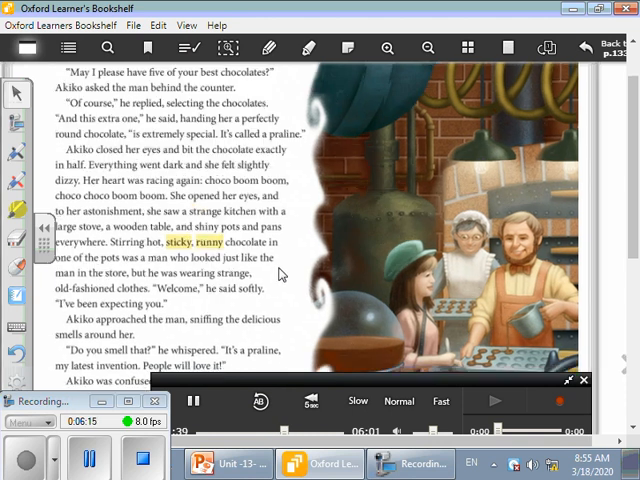
scroll("down", 3)
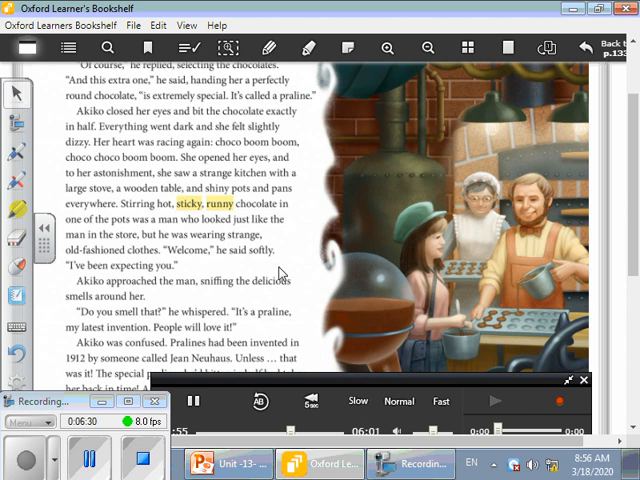
scroll("down", 3)
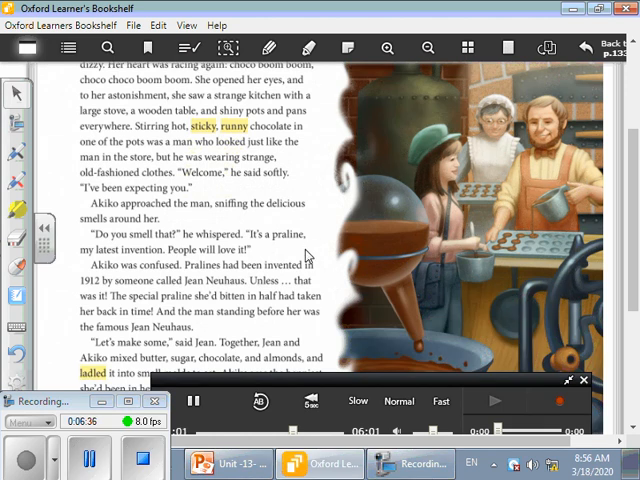
scroll("down", 3)
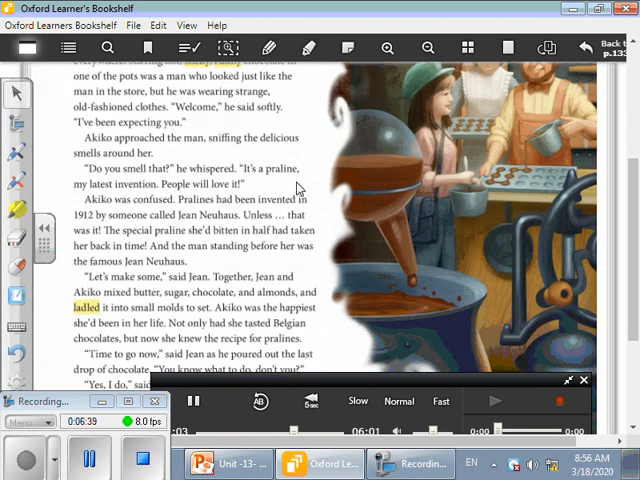
mouse_move(282, 188)
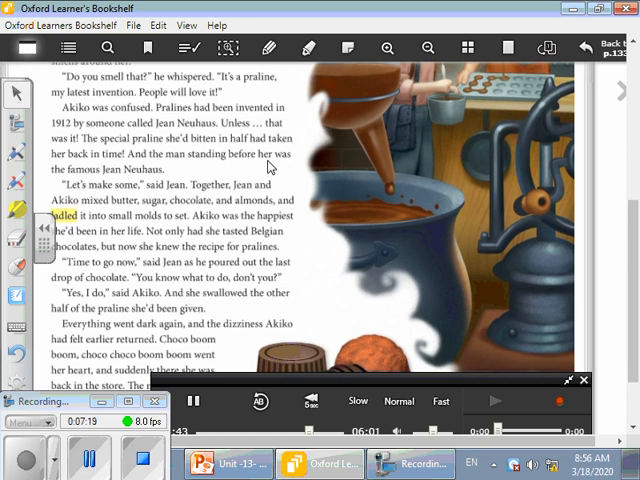
scroll("down", 3)
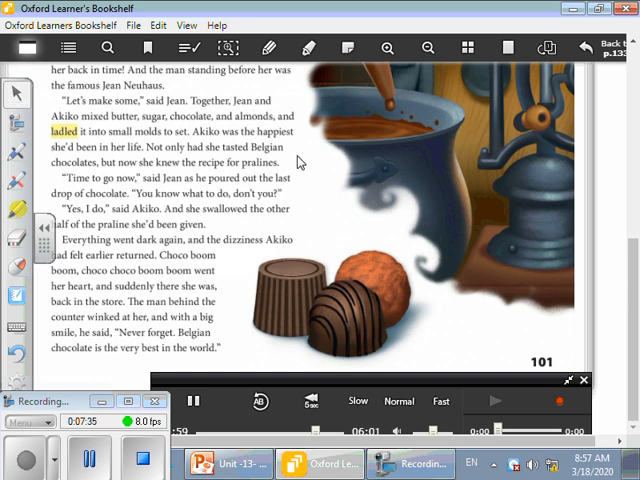
mouse_move(300, 170)
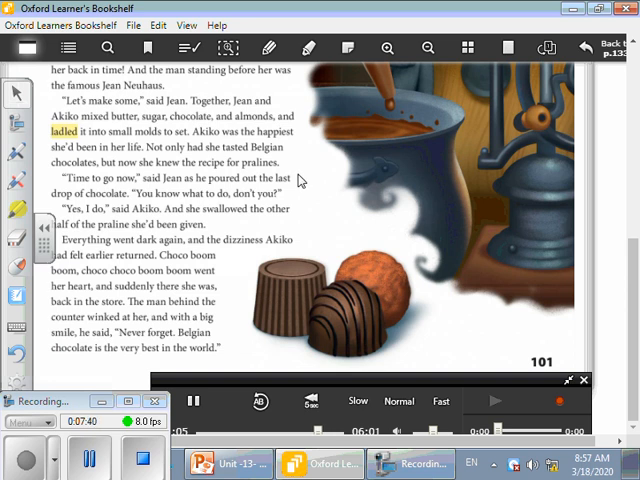
mouse_move(310, 186)
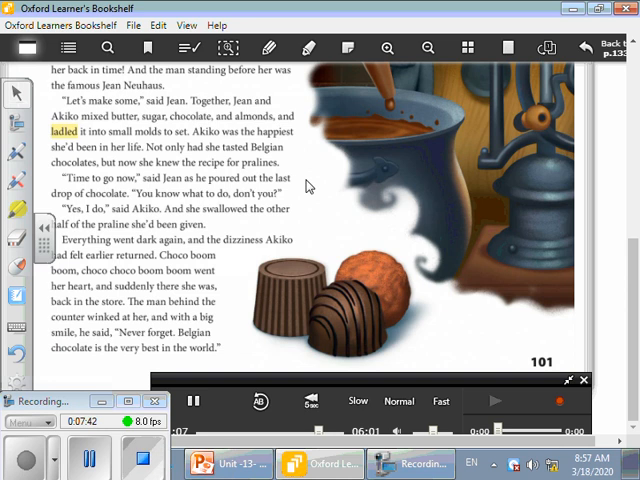
mouse_move(308, 202)
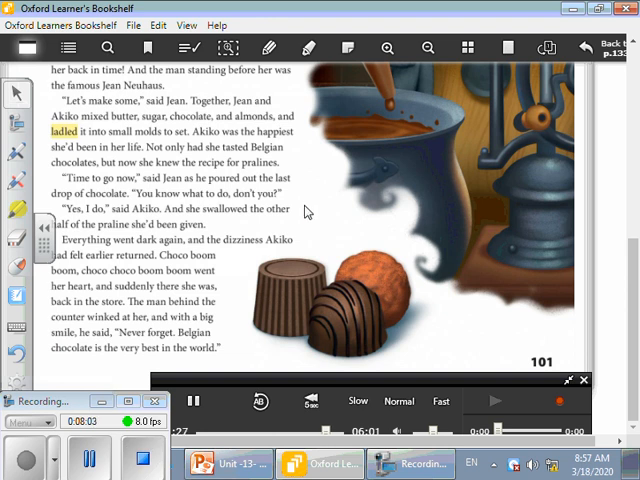
mouse_move(232, 234)
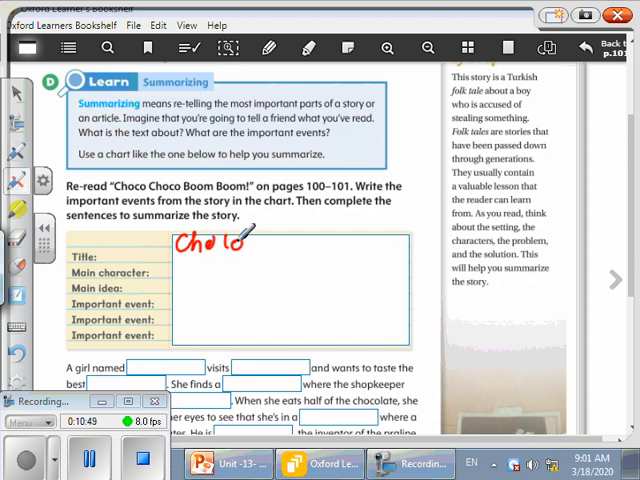
left_click_drag(256, 240, 300, 244)
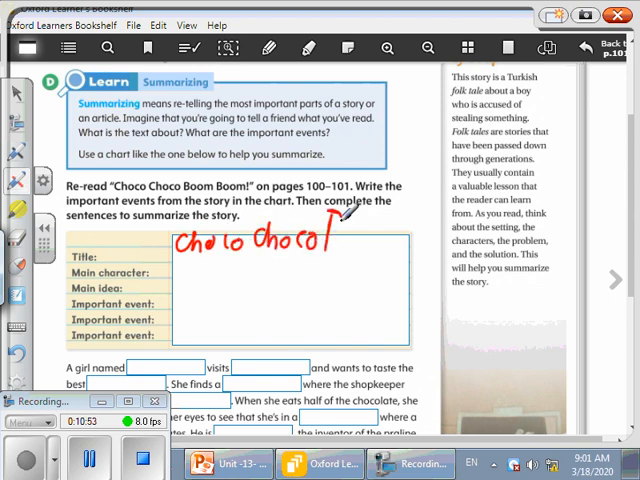
left_click_drag(330, 236, 370, 240)
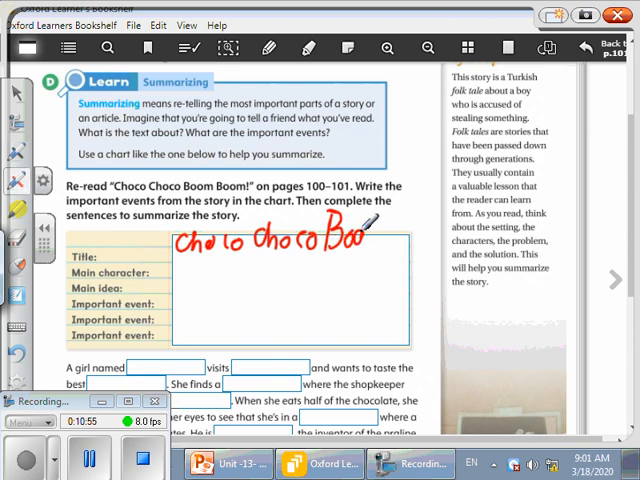
left_click_drag(356, 236, 390, 244)
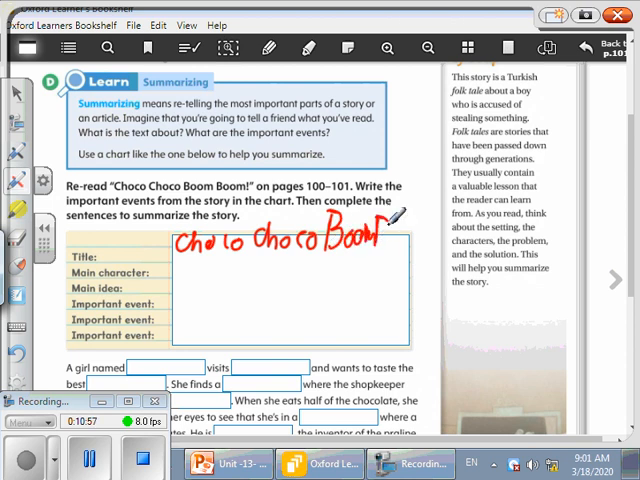
left_click_drag(380, 240, 410, 244)
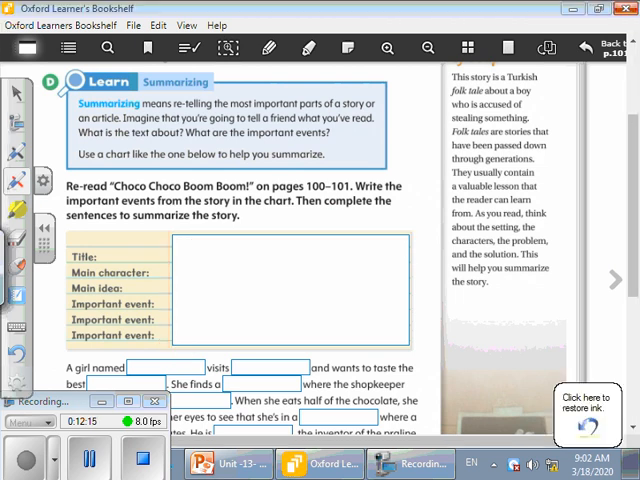
Scroll page 133 down to the gap-fill summary, Words in Context box and question F.
scroll("down", 3)
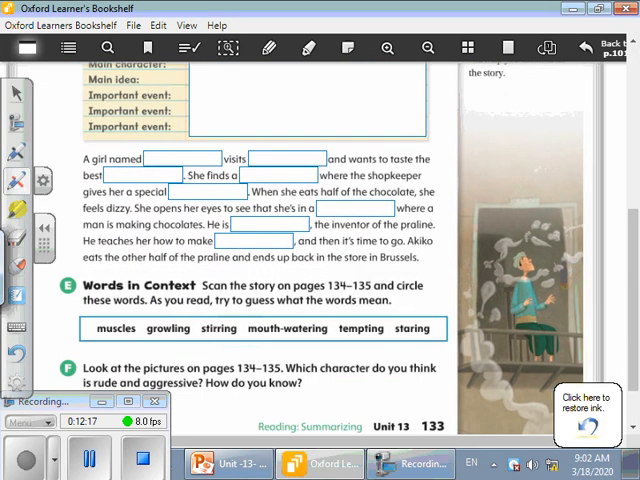
scroll("down", 3)
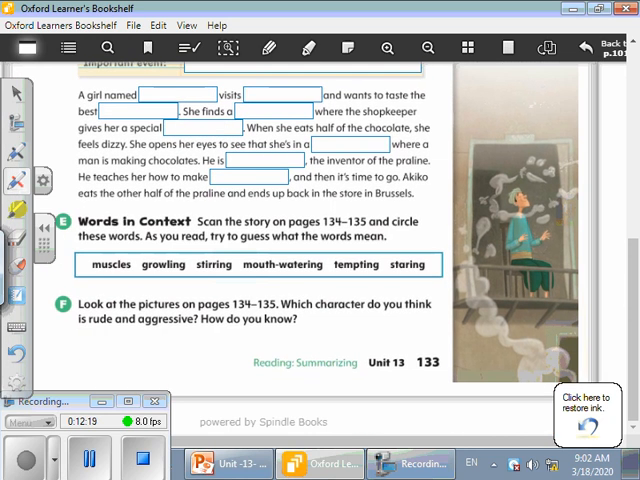